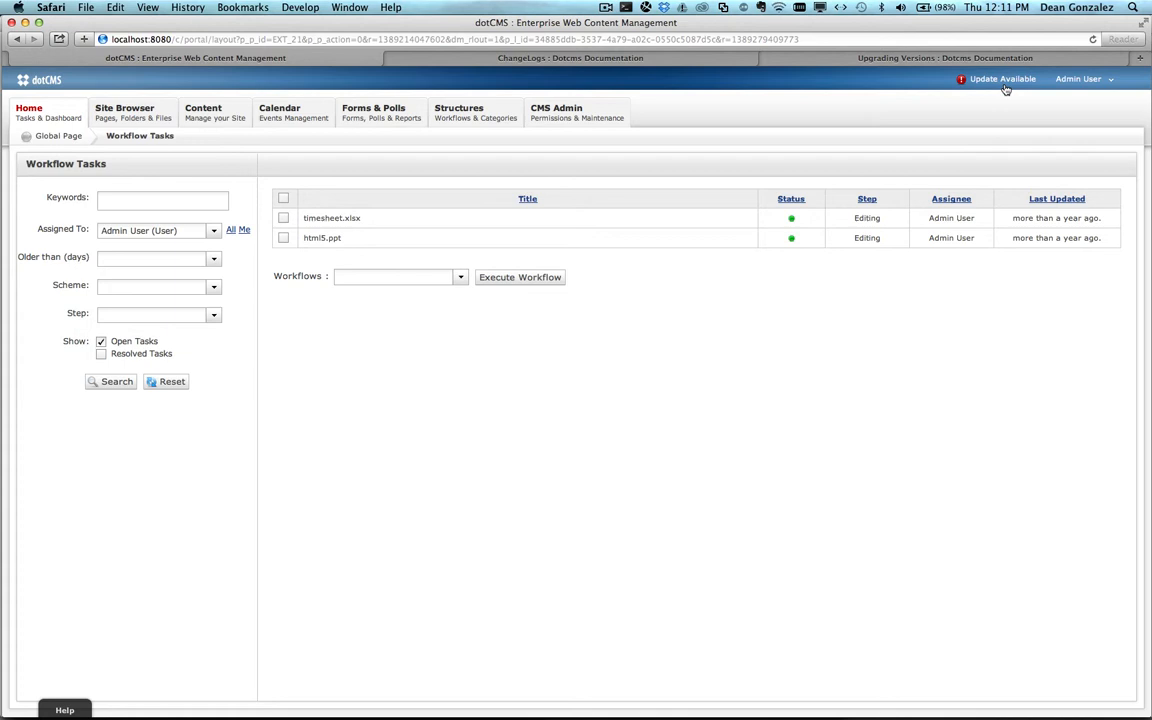
Step: Show the Update Available notice listing running version 2.3, latest update 2.3.2 and new version 2.5
{"action": "left_click", "coordinate": [994, 80]}
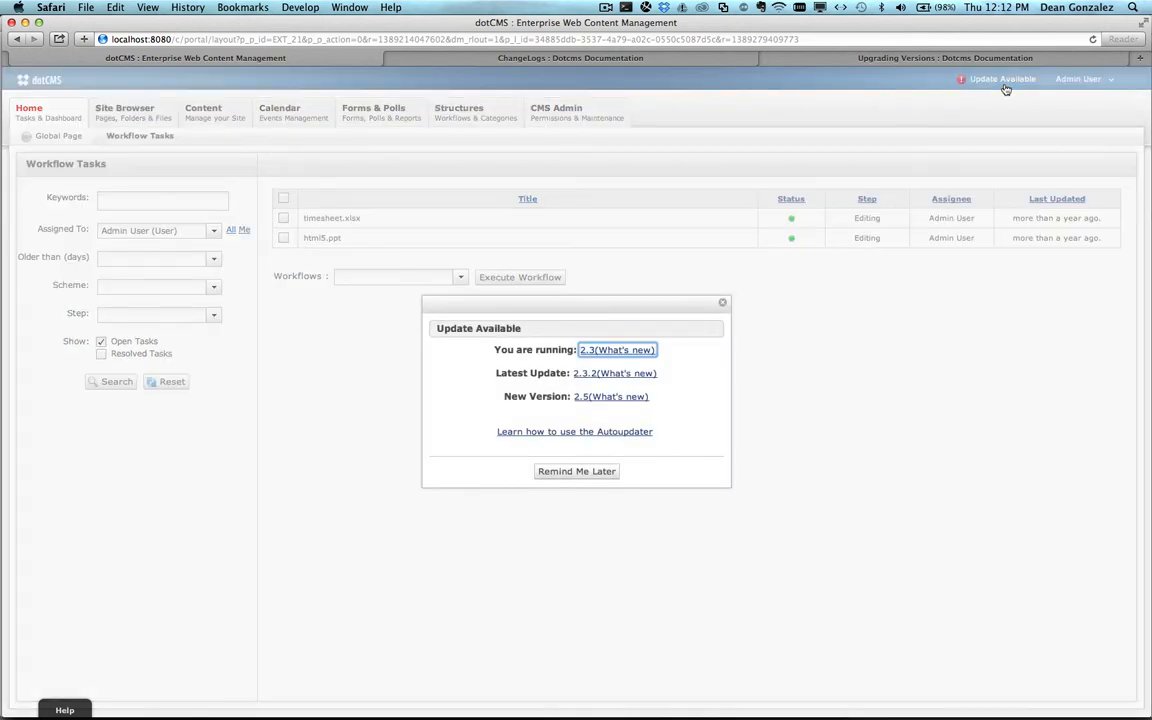
{"action": "mouse_move", "coordinate": [604, 288]}
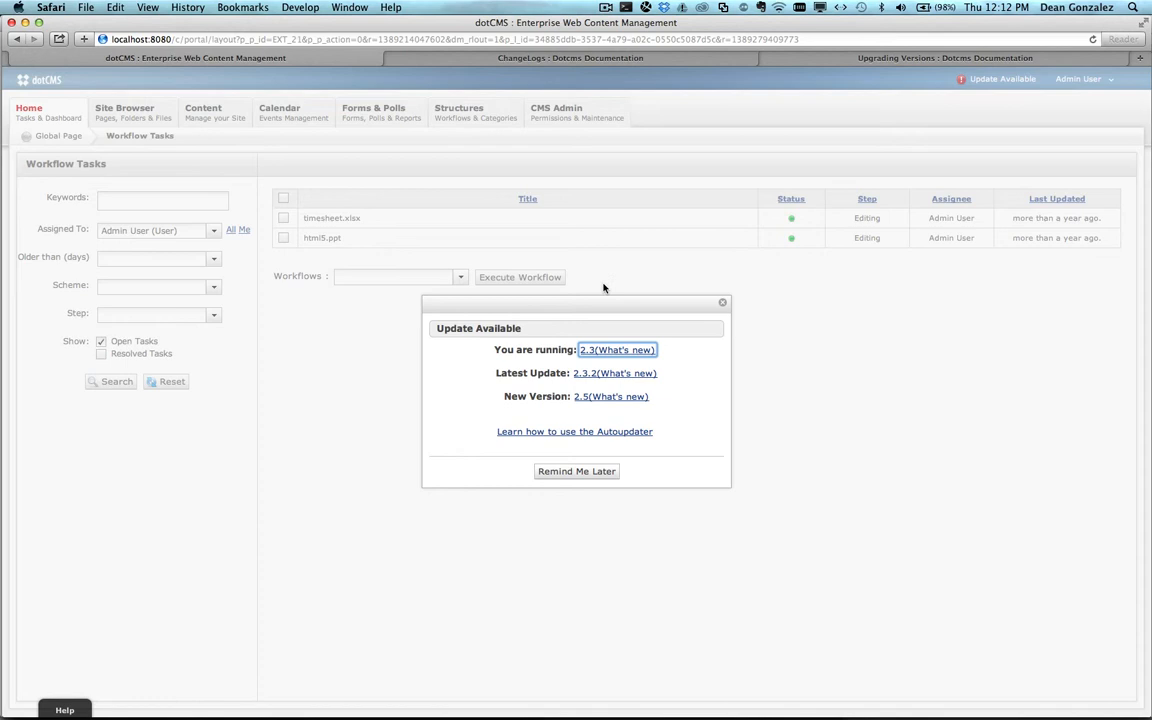
{"action": "mouse_move", "coordinate": [628, 364]}
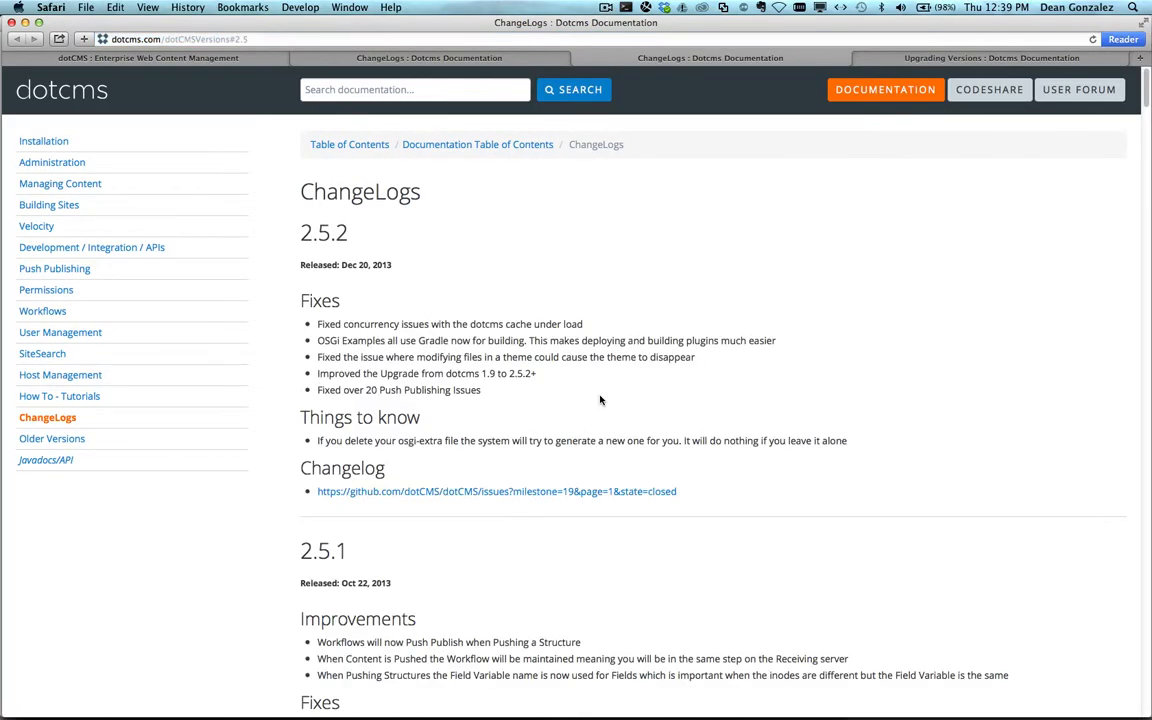
Step: Scroll through the 2.5.2 and 2.5.1 entries on the dotCMS ChangeLogs page
{"action": "scroll", "scroll_direction": "down", "scroll_amount": 3}
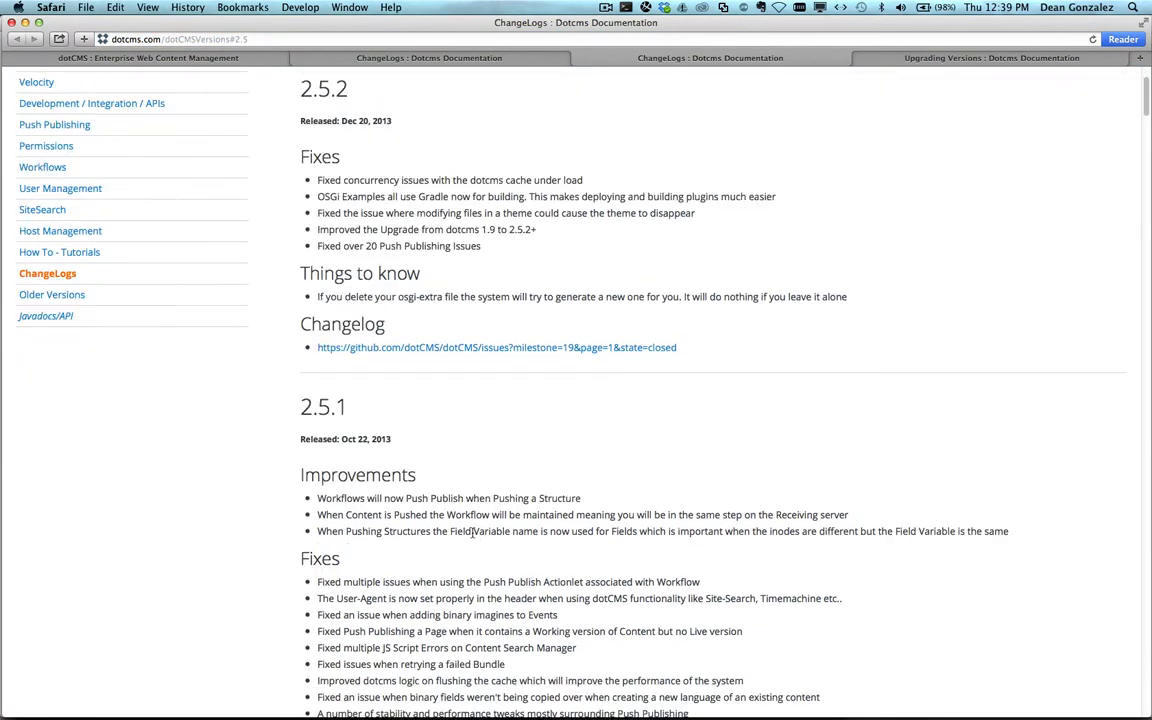
{"action": "scroll", "scroll_direction": "down", "scroll_amount": 3}
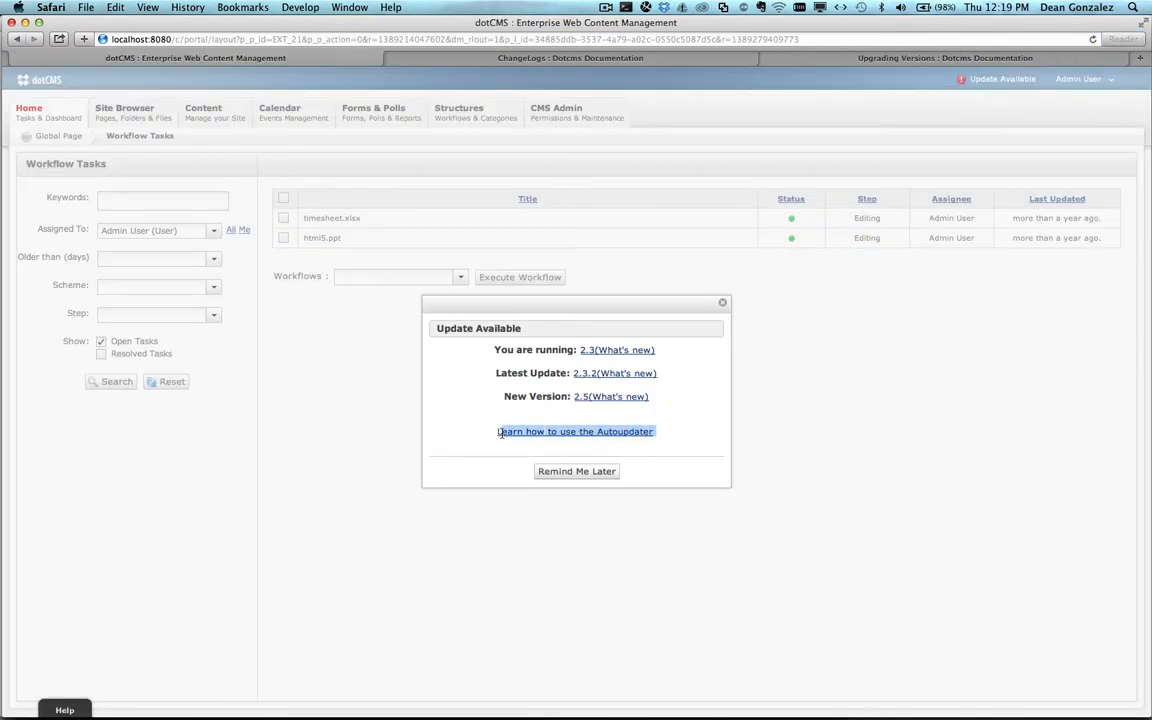
{"action": "mouse_move", "coordinate": [572, 416]}
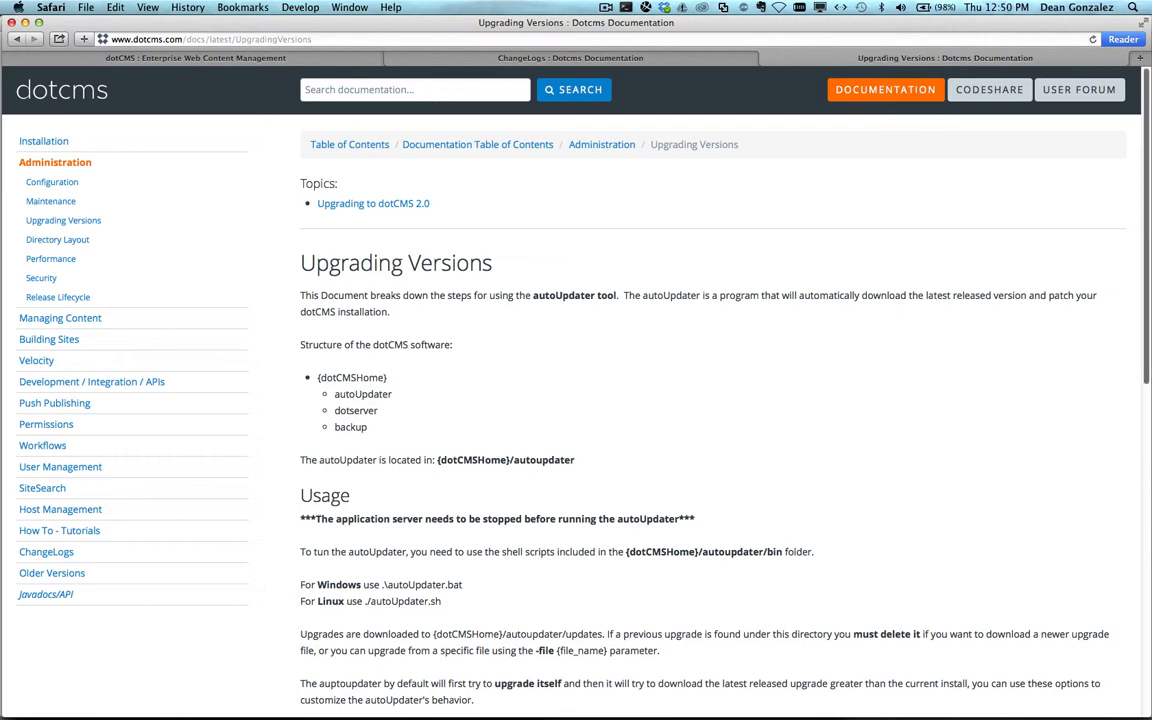
Step: Scroll down the Upgrading Versions page to the autoUpdater Usage section and argument list
{"action": "scroll", "scroll_direction": "down", "scroll_amount": 3}
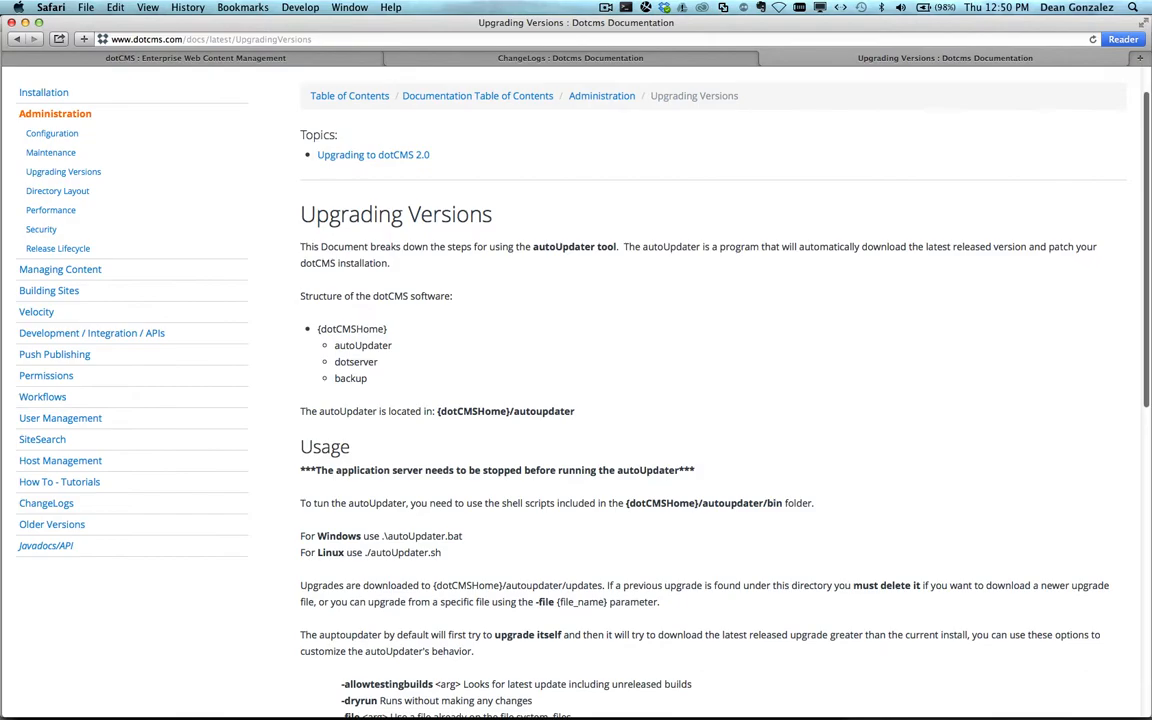
{"action": "scroll", "scroll_direction": "down", "scroll_amount": 3}
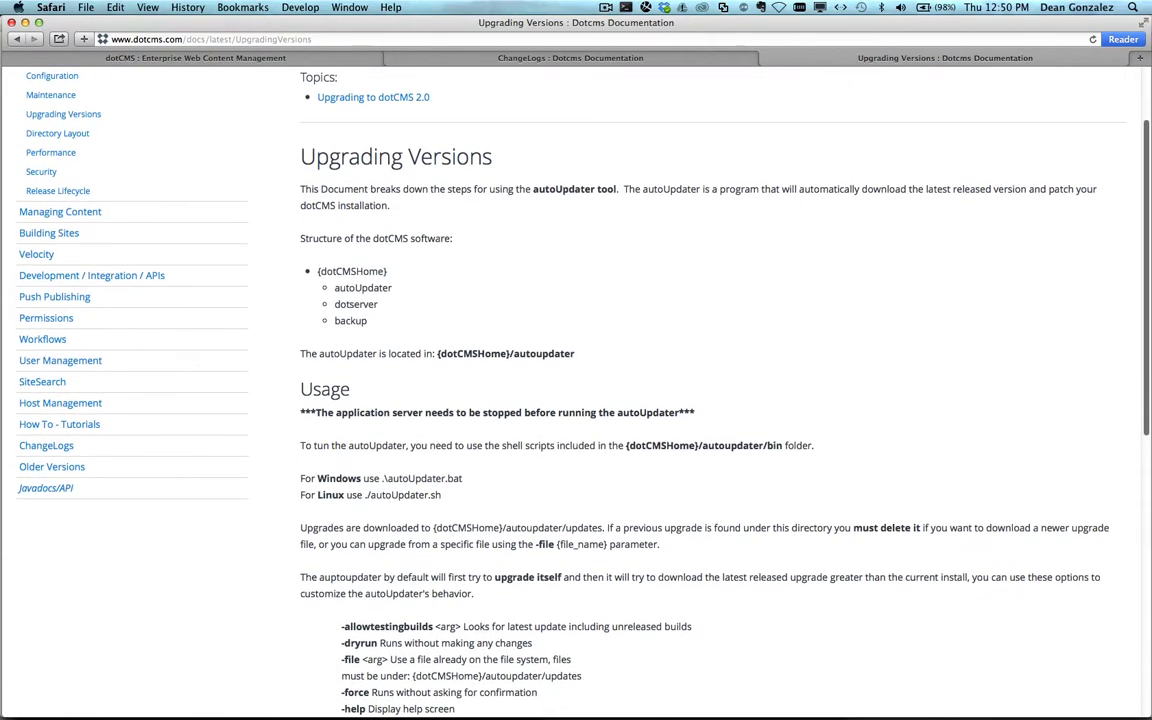
{"action": "scroll", "scroll_direction": "down", "scroll_amount": 3}
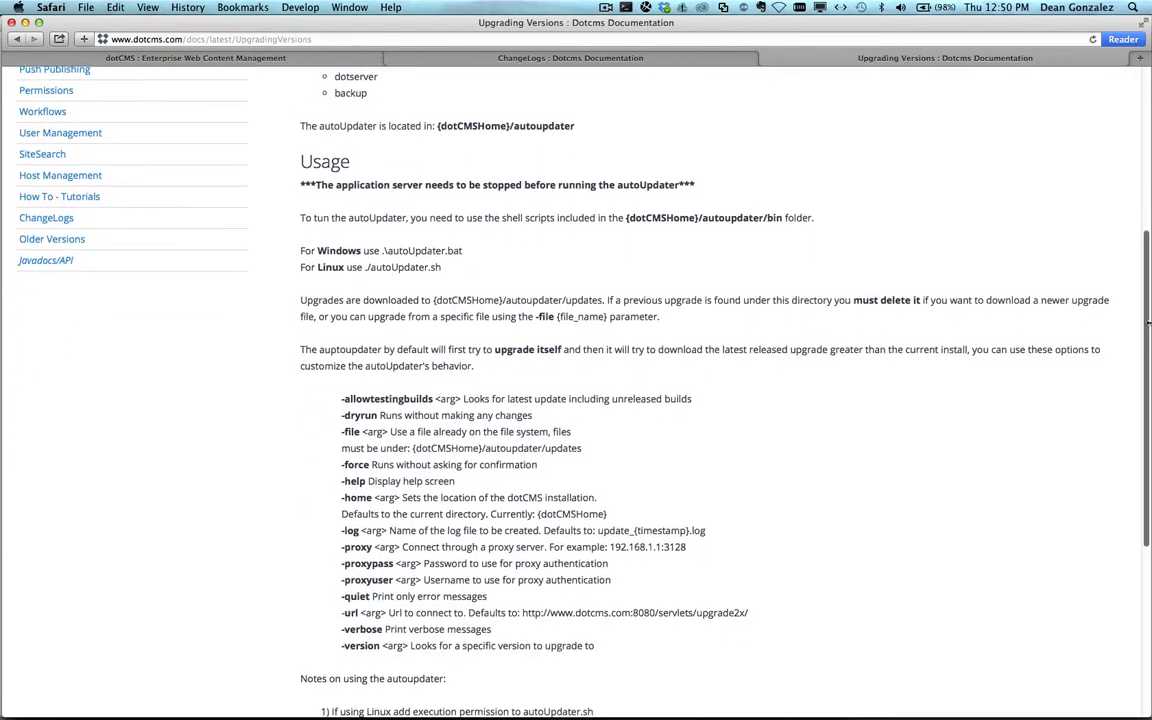
{"action": "scroll", "scroll_direction": "down", "scroll_amount": 3}
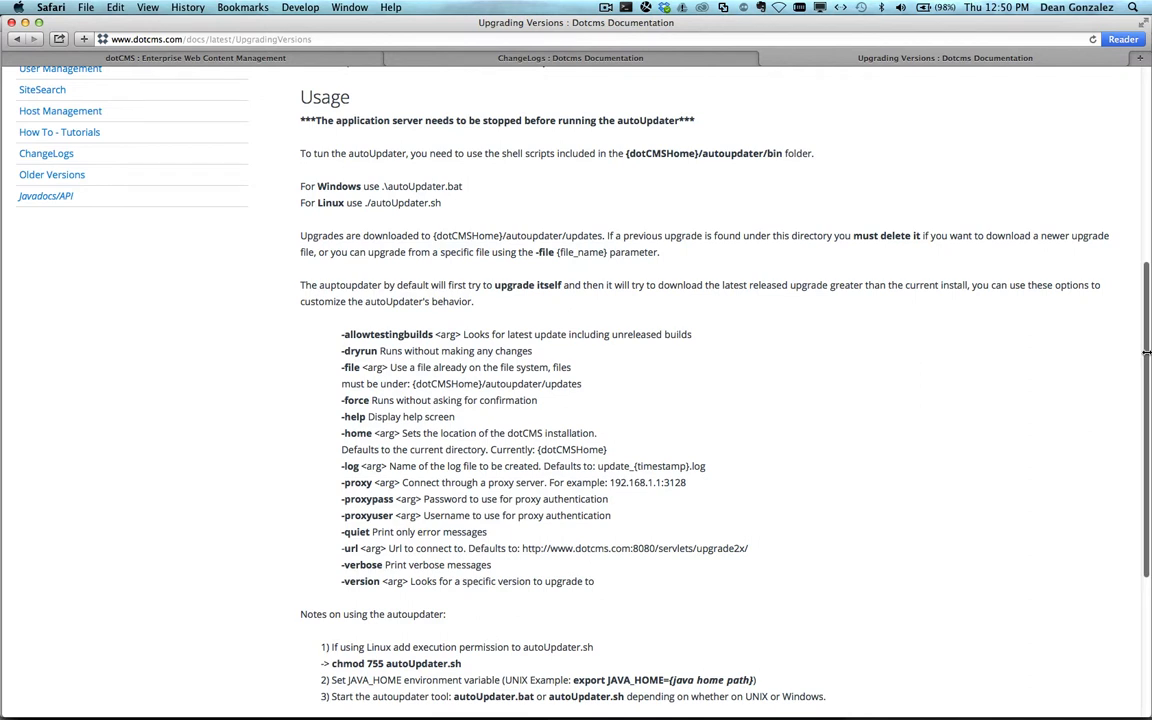
{"action": "scroll", "scroll_direction": "down", "scroll_amount": 3}
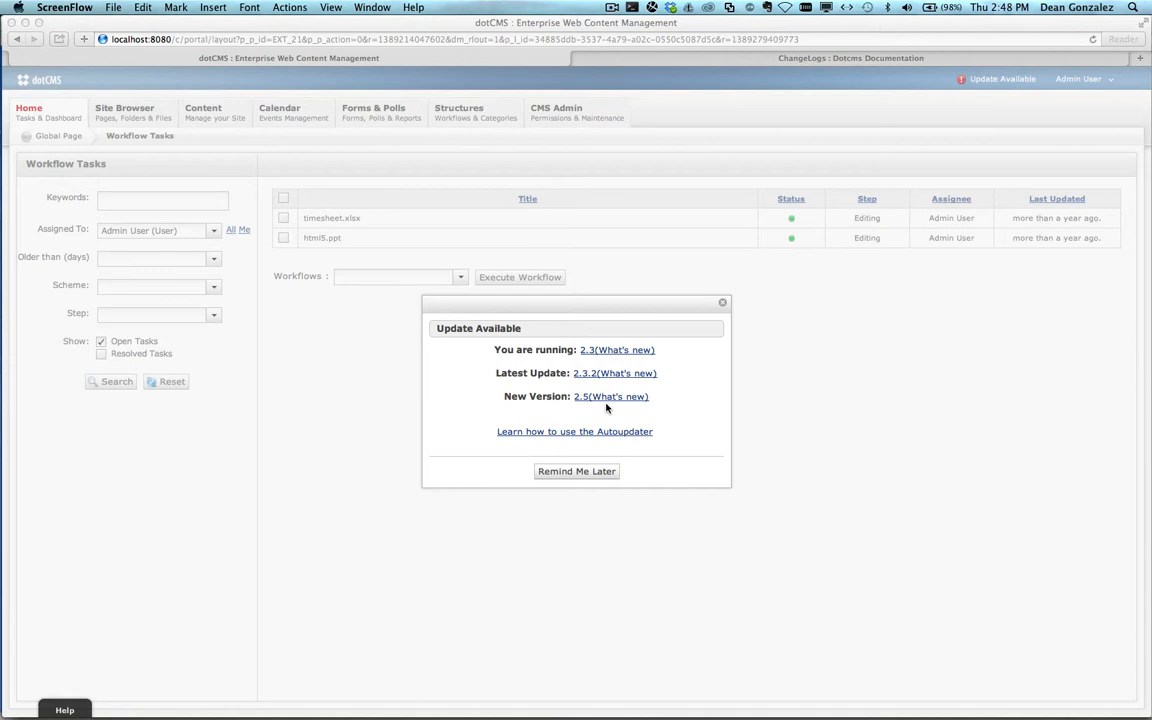
{"action": "mouse_move", "coordinate": [718, 332]}
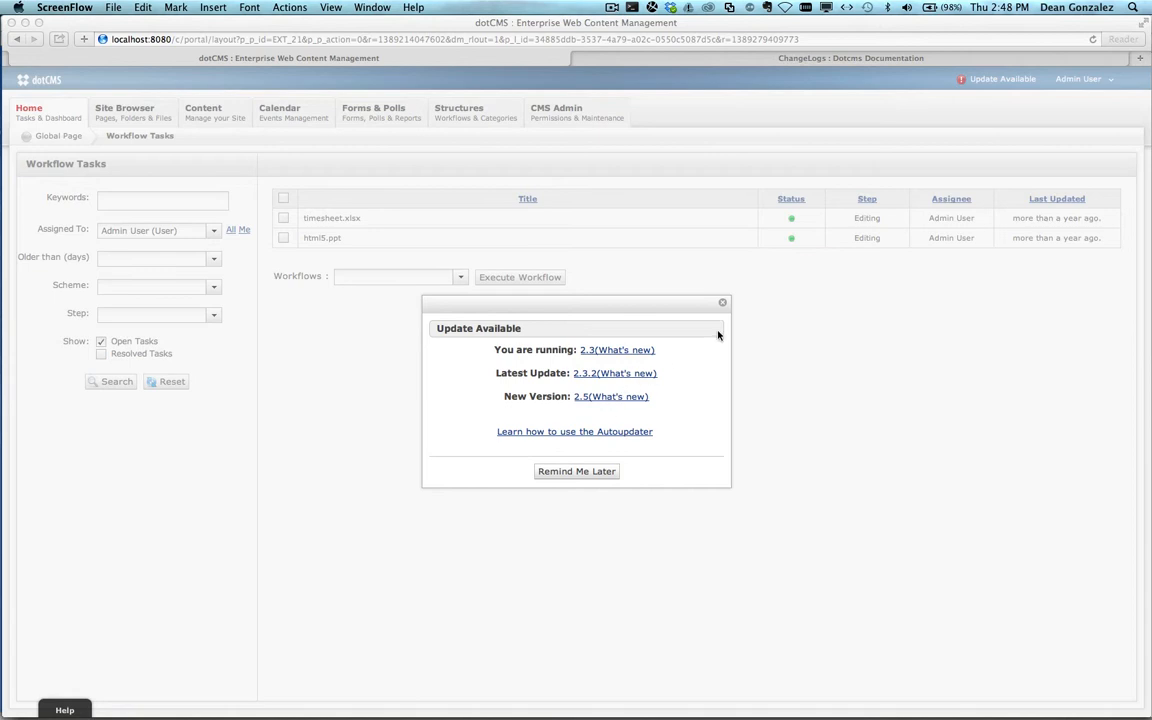
Step: Switch from the update notice to Finder showing the dotcms_2.3 installation folder
{"action": "key", "text": "F3"}
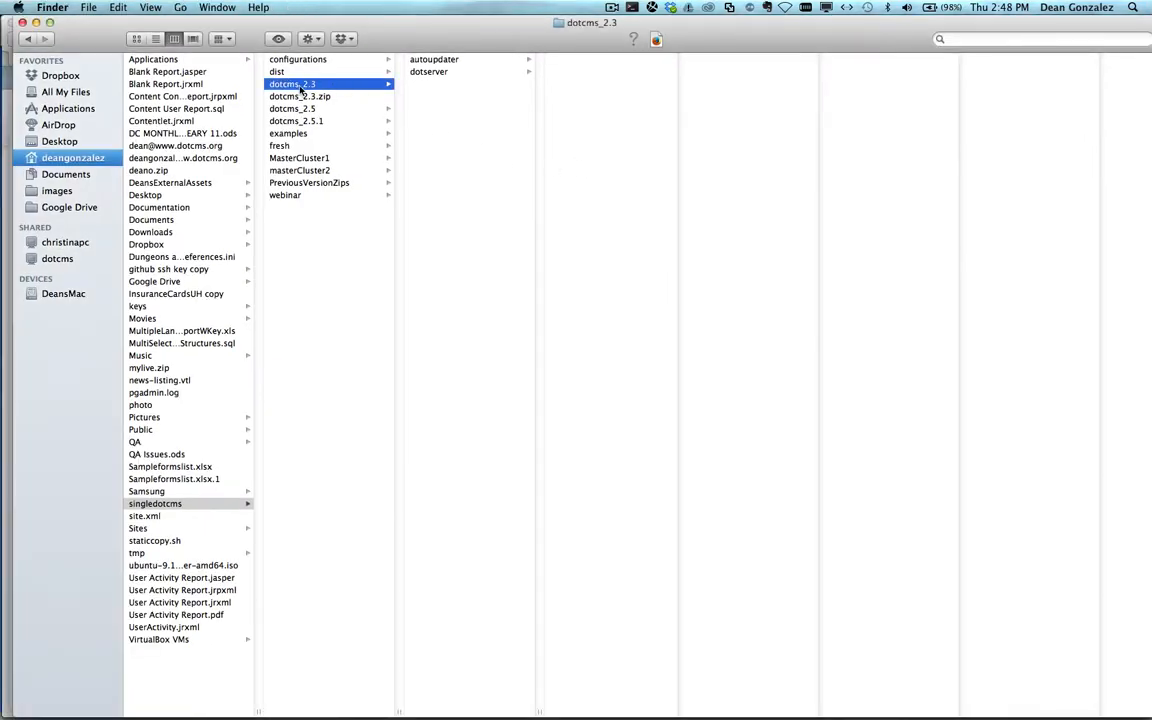
Step: Browse dotserver/dotCMS/assets, then the autoupdater folder, selecting its autoUpdater scripts
{"action": "left_click", "coordinate": [436, 72]}
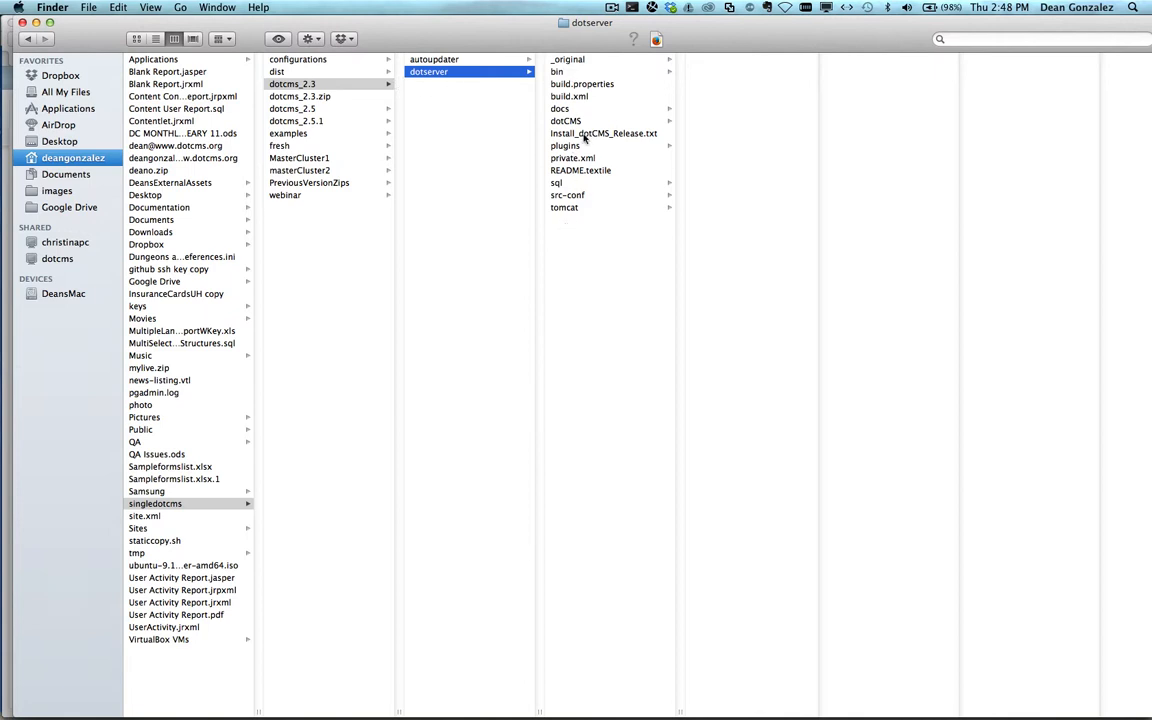
{"action": "left_click", "coordinate": [564, 122]}
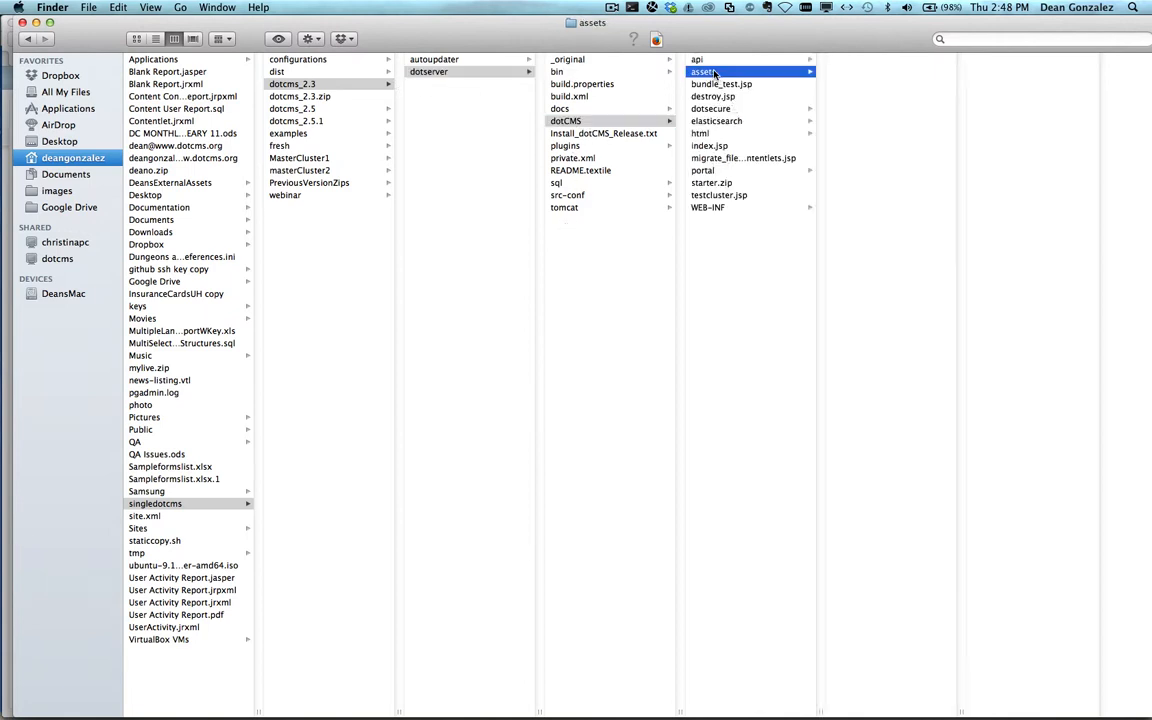
{"action": "left_click", "coordinate": [708, 72]}
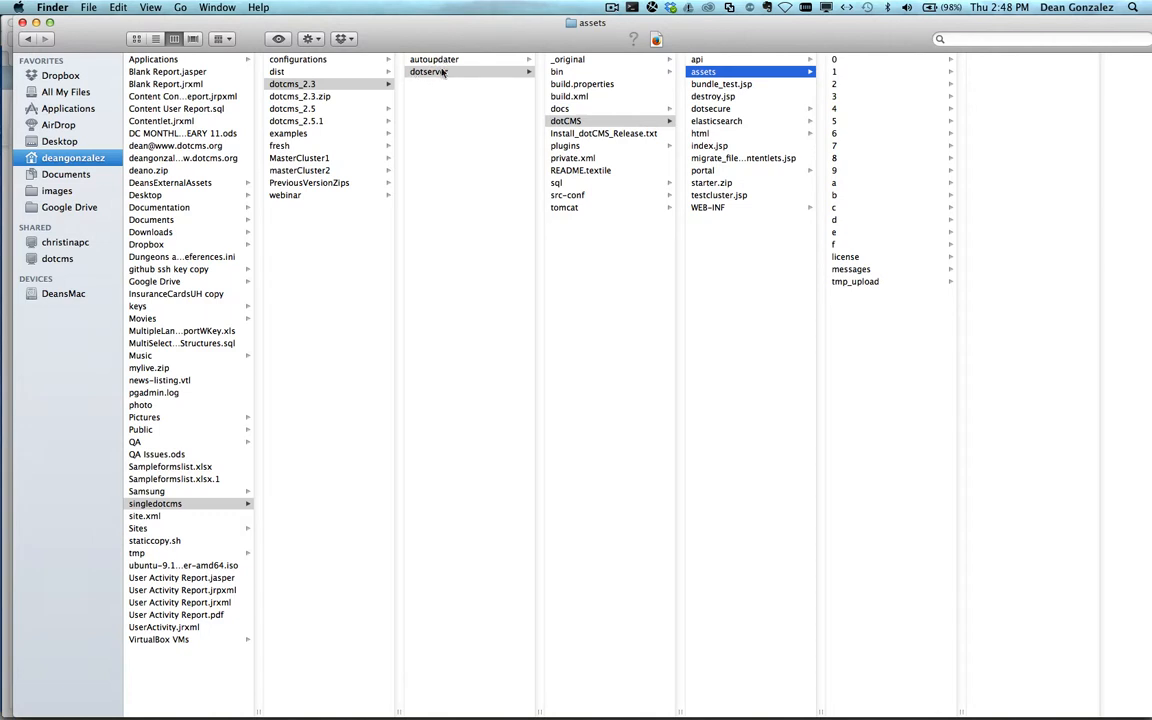
{"action": "left_click", "coordinate": [442, 60]}
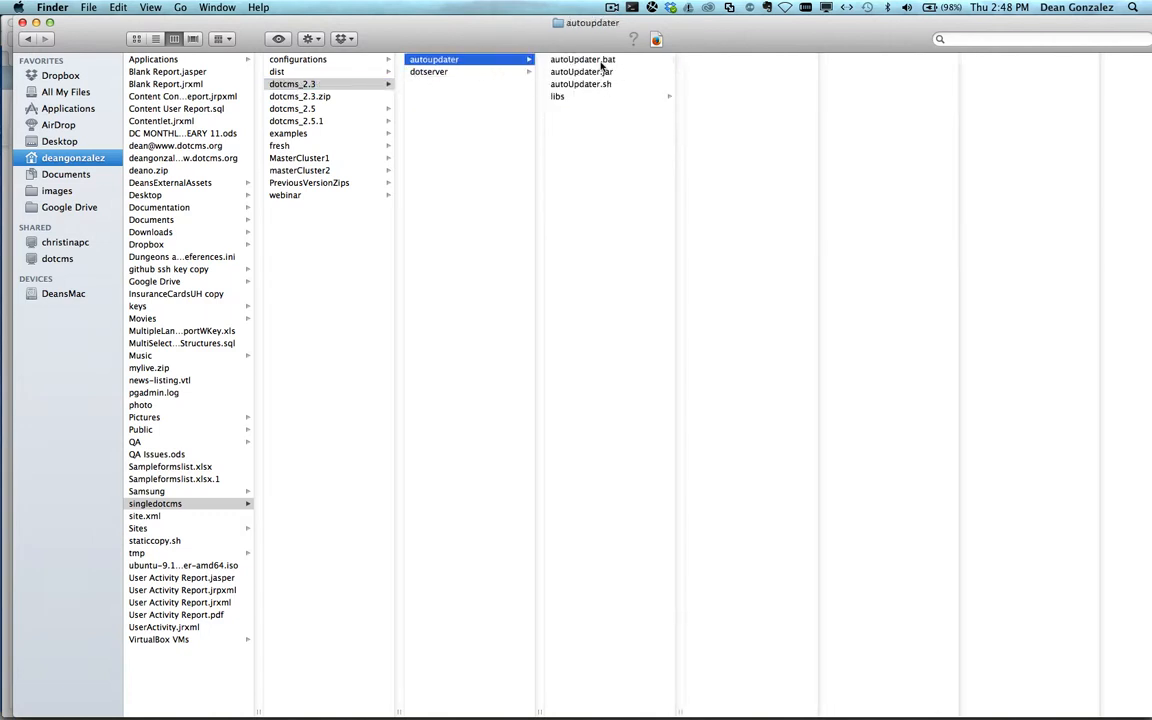
{"action": "left_click", "coordinate": [586, 60]}
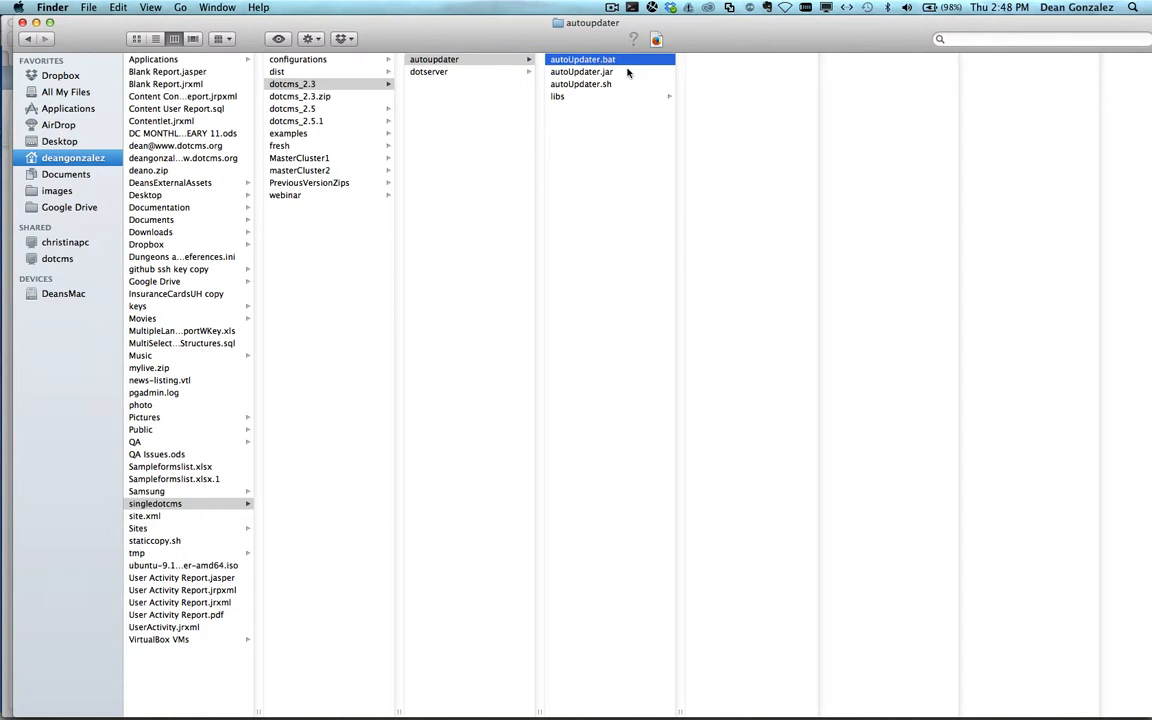
{"action": "left_click", "coordinate": [578, 84]}
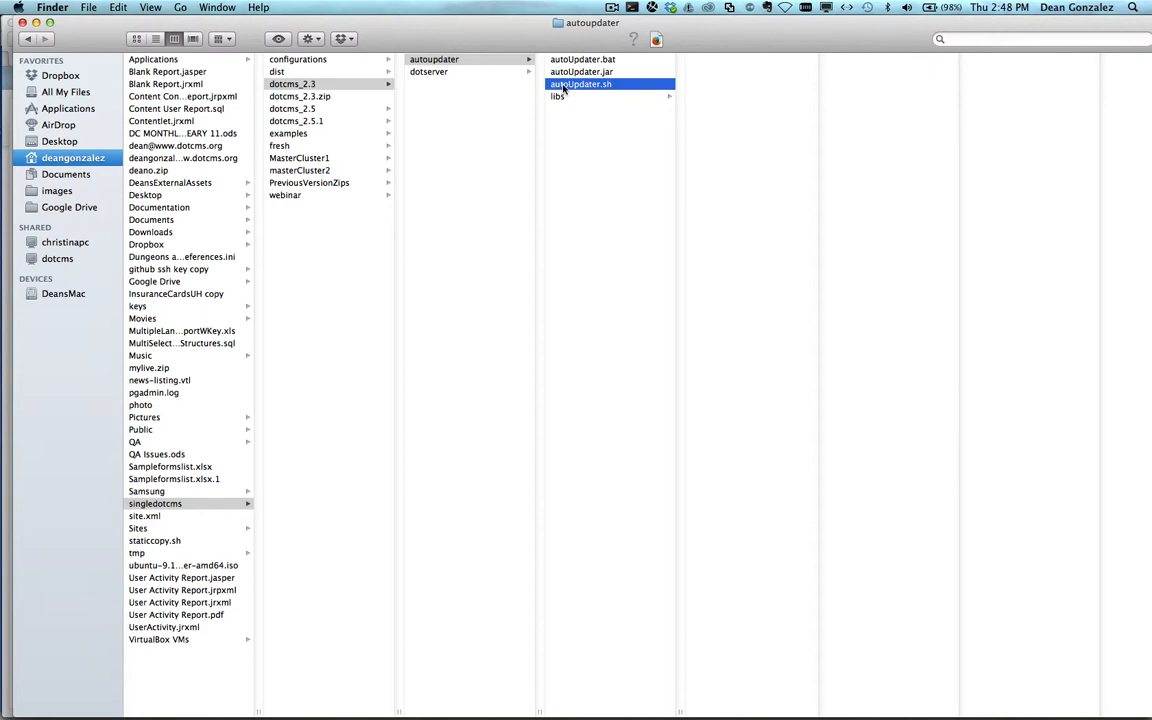
{"action": "mouse_move", "coordinate": [616, 94]}
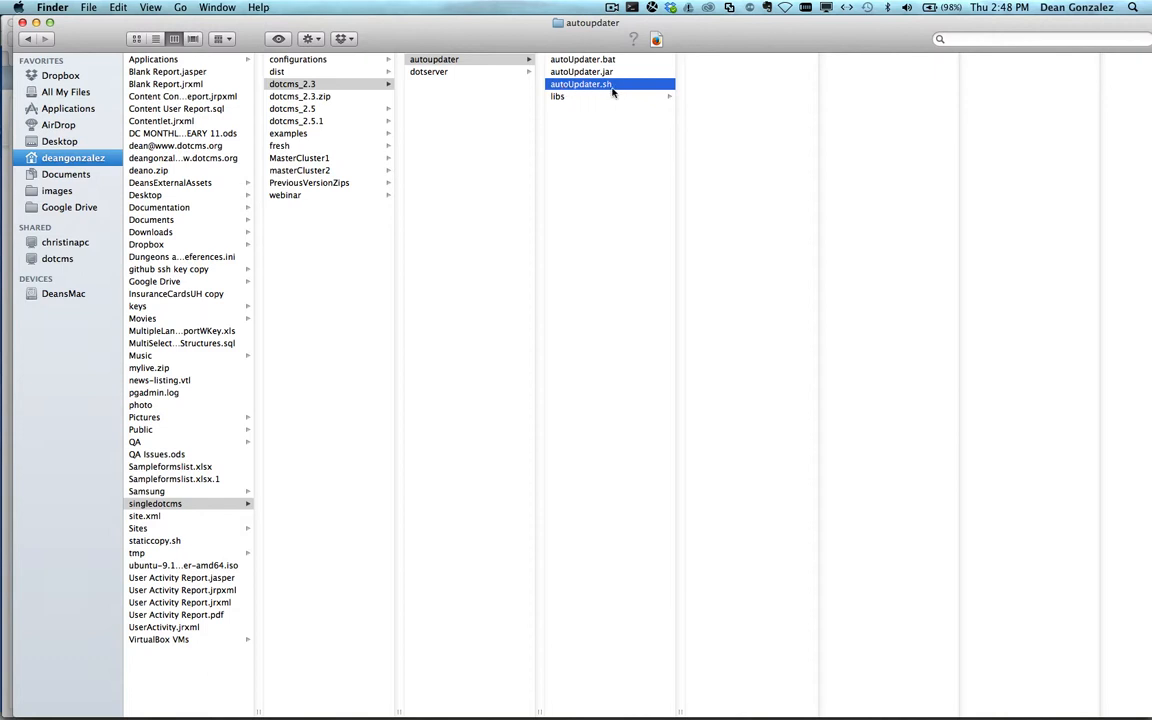
{"action": "mouse_move", "coordinate": [618, 88]}
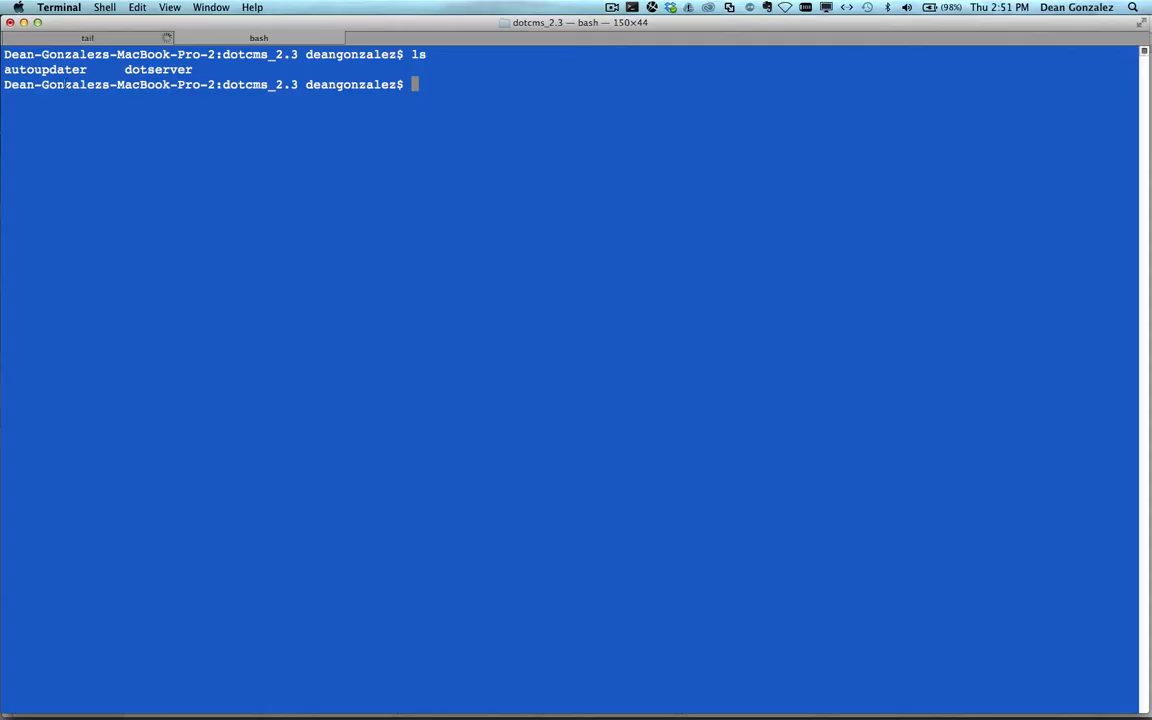
Step: Change into the autoupdater directory and run ./bin/shutdown.sh to stop the dotCMS server
{"action": "double_click", "coordinate": [252, 56]}
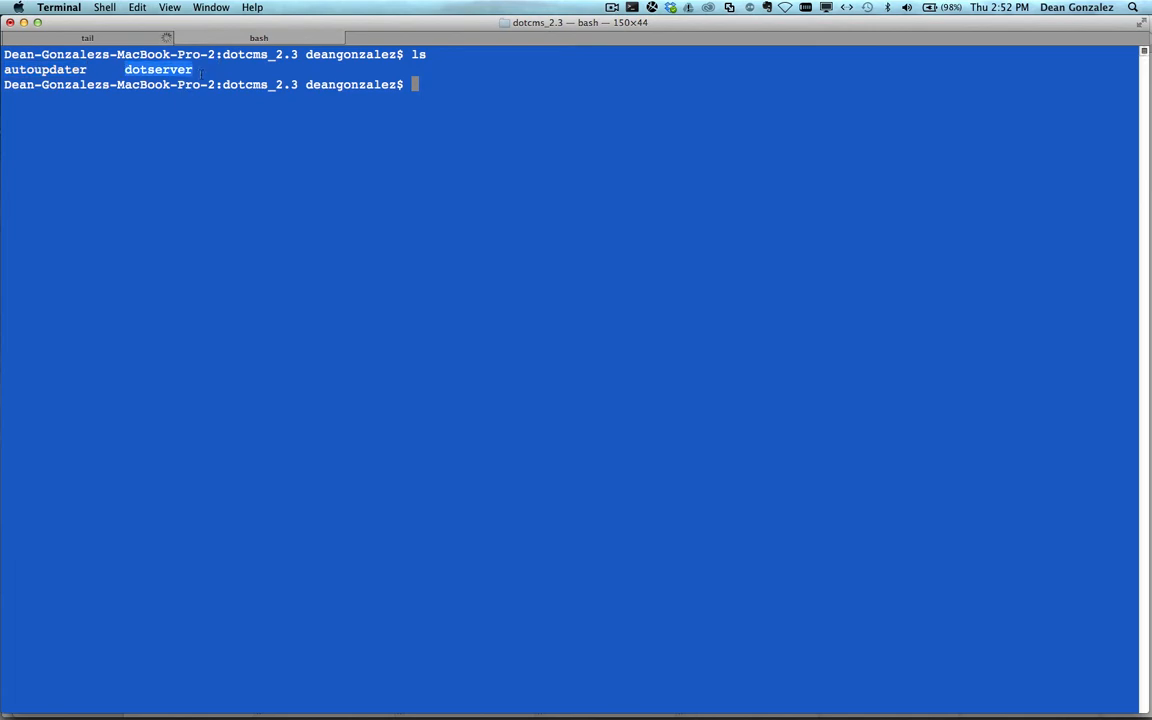
{"action": "type", "text": "cd autoupdater/"}
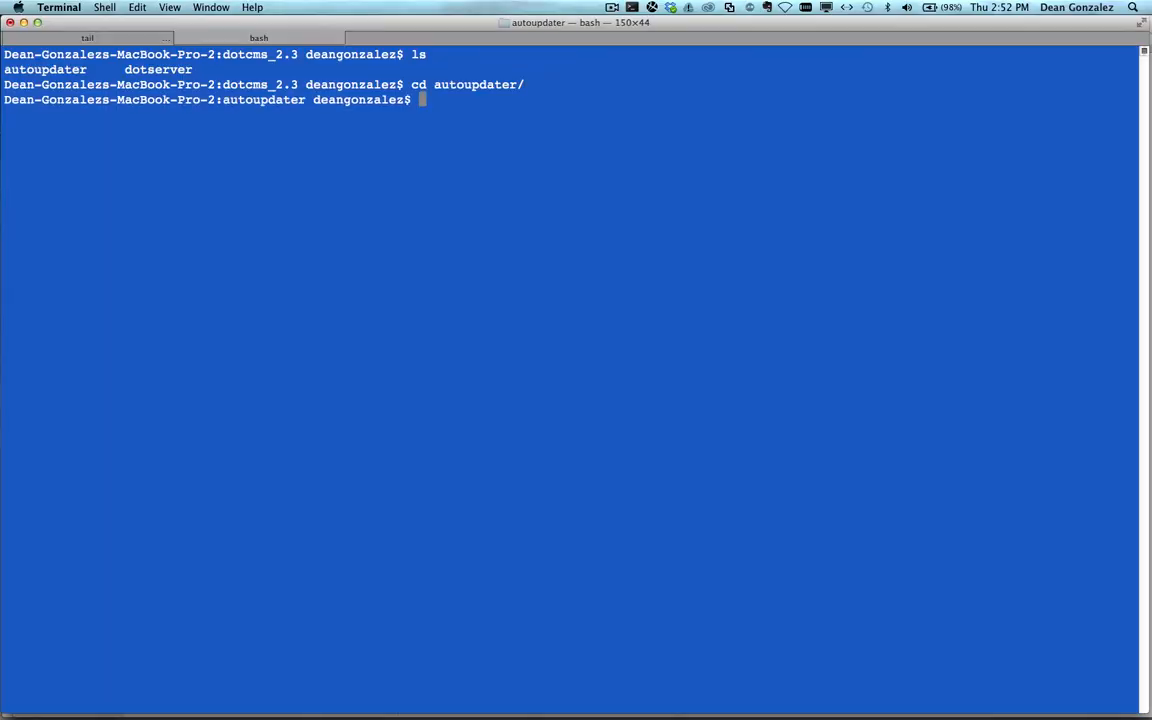
{"action": "mouse_move", "coordinate": [110, 28]}
{"action": "type", "text": "./bin/shutdown.sh"}
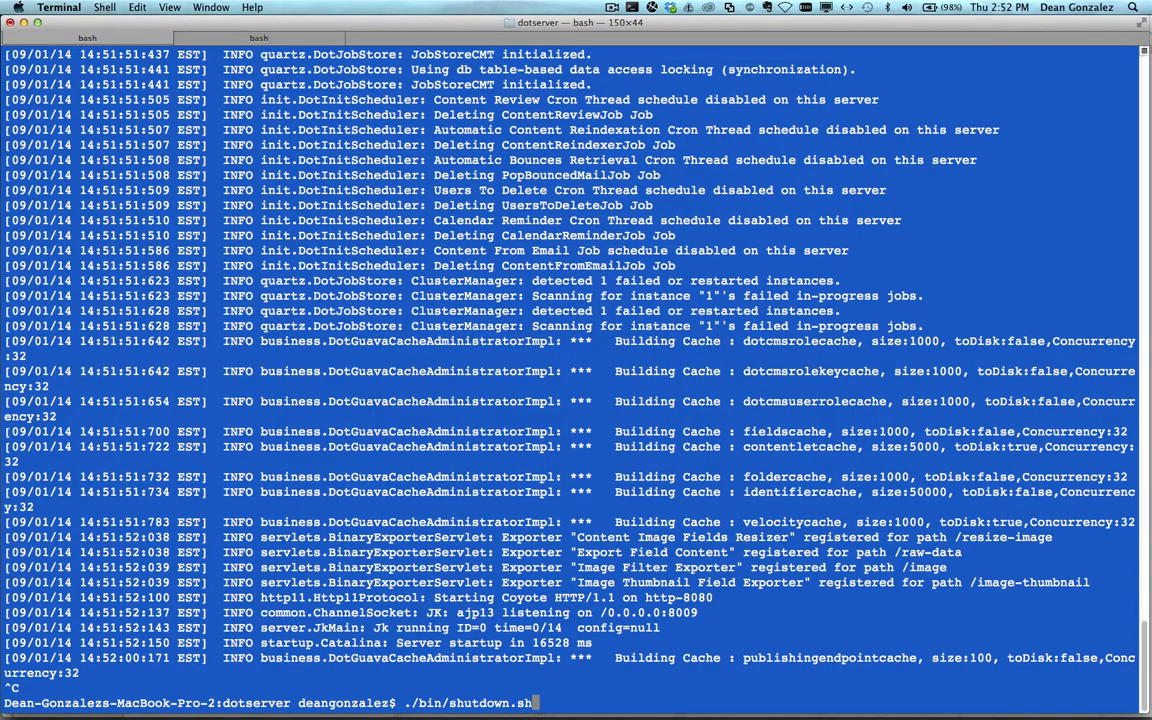
{"action": "key", "text": "enter"}
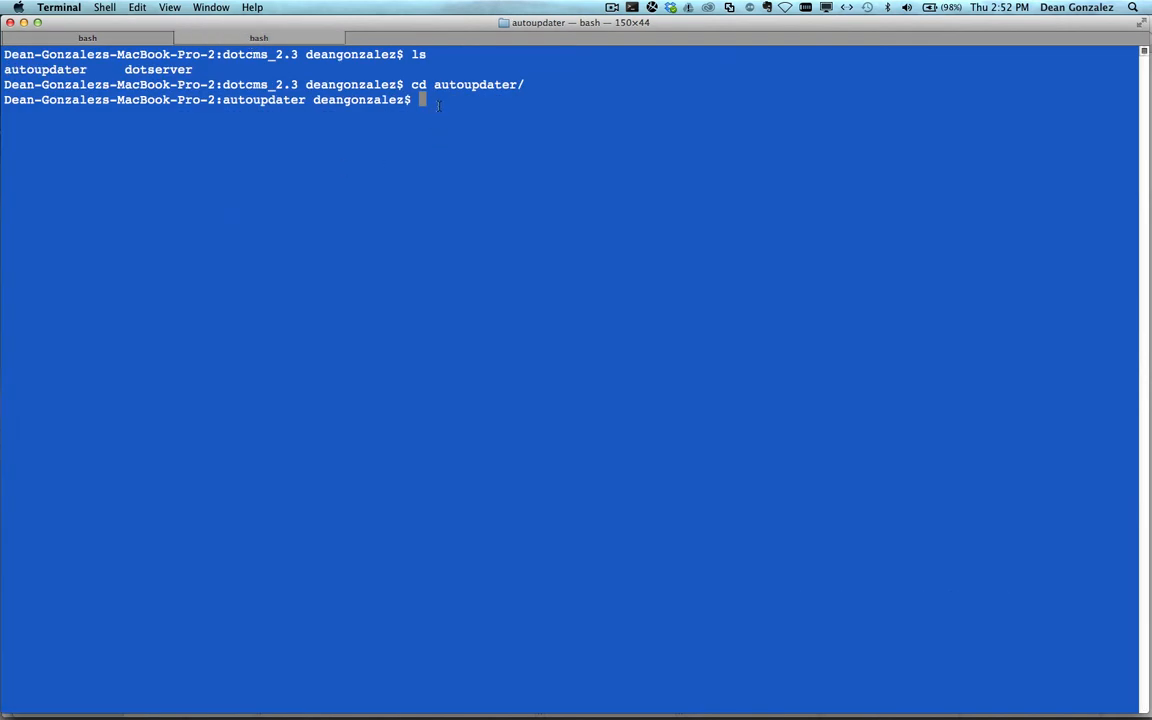
Step: Run ./autoUpdater.sh, let it download 2.5.2 and answer yes at the proceed prompt
{"action": "type", "text": "./autoUpdater.sh"}
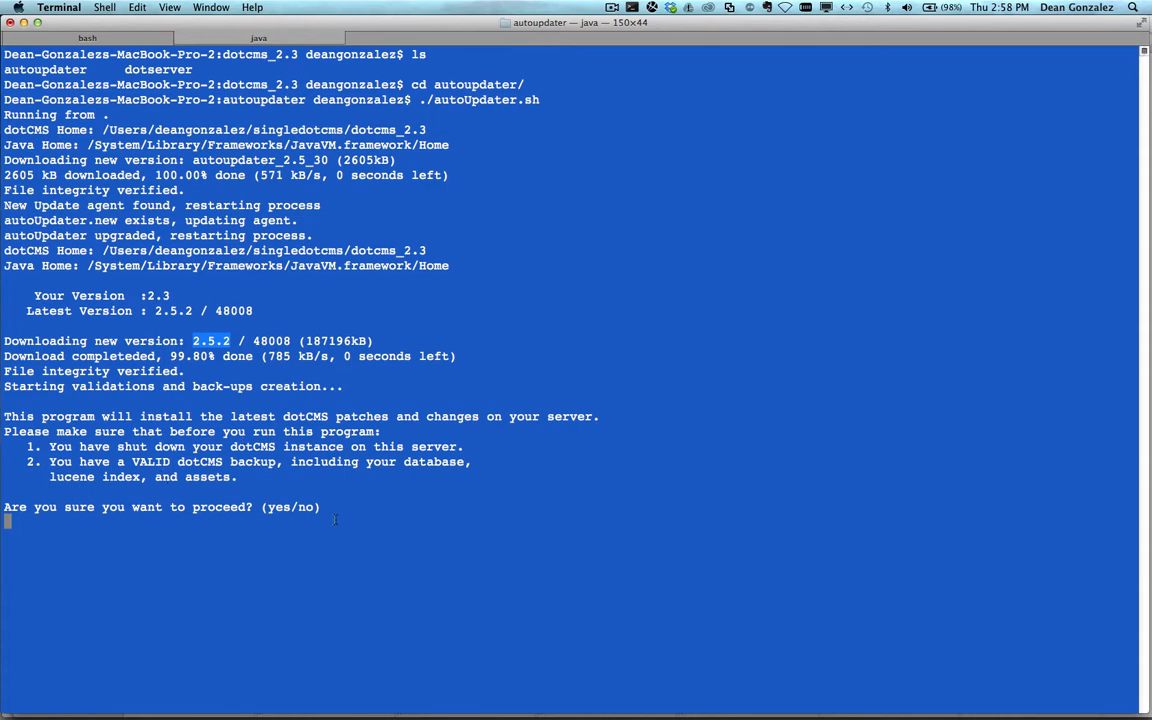
{"action": "type", "text": "ye"}
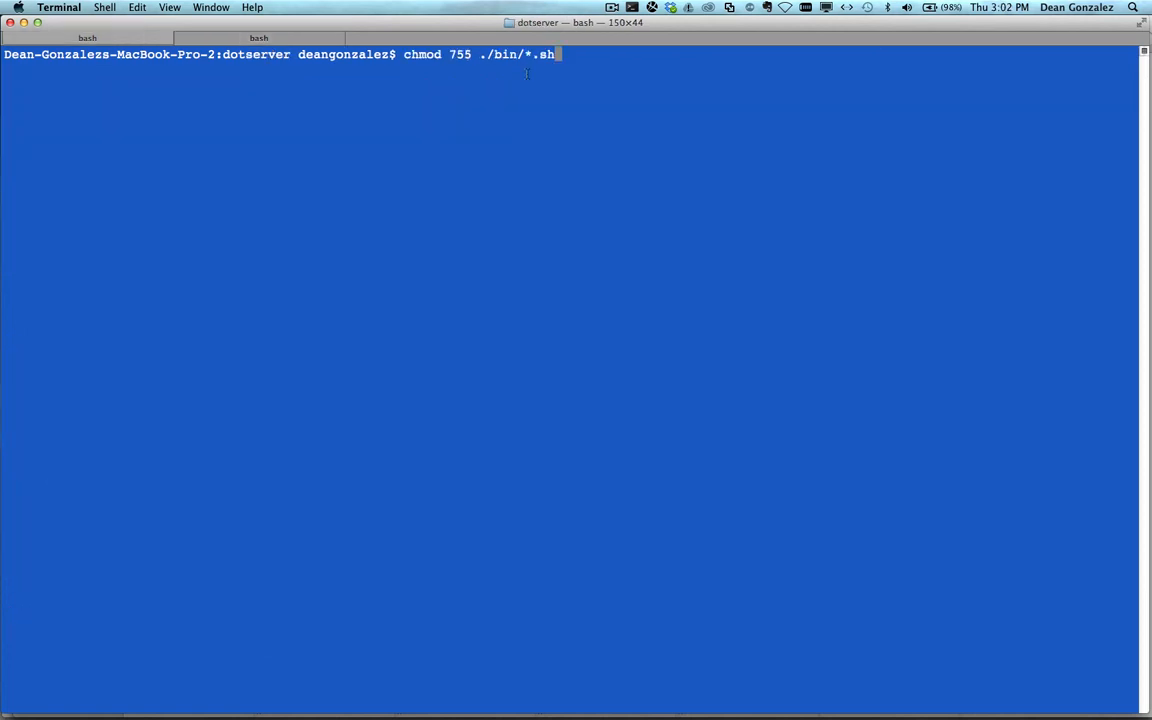
Step: chmod 755 the bin and tomcat/bin scripts, start dotCMS with tail on dotcms.log, and sign in via Safari
{"action": "key", "text": "Return"}
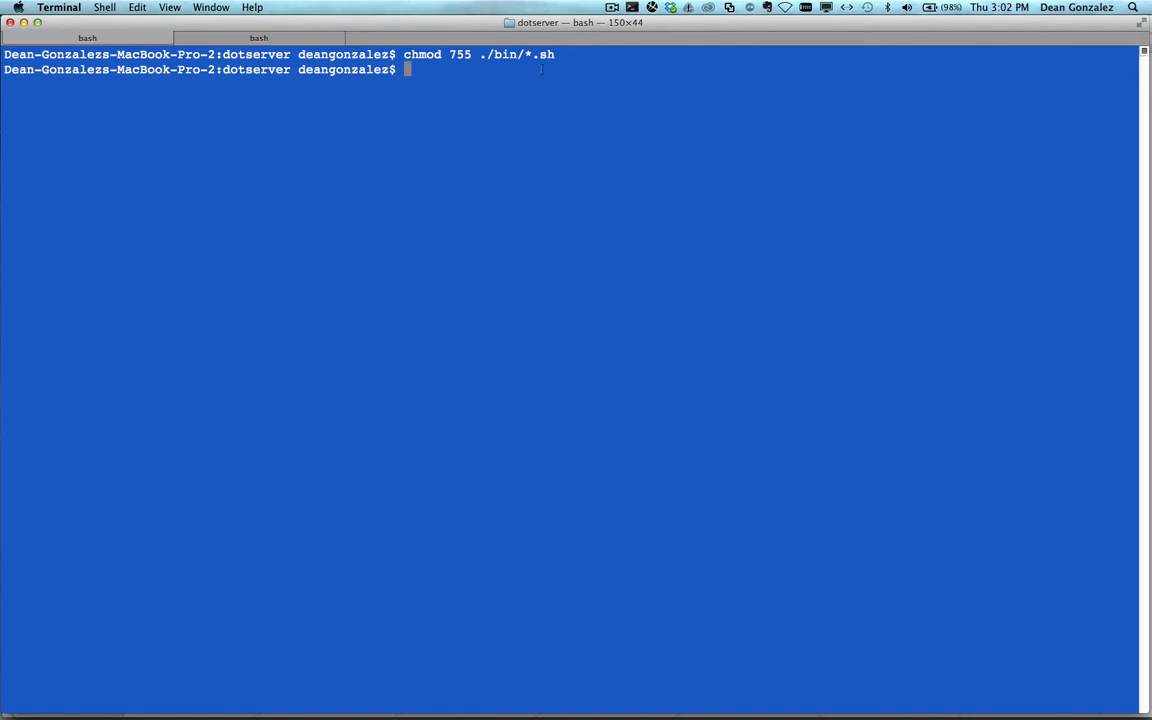
{"action": "type", "text": "chmod 755 ./tomcat/bin/*.sh"}
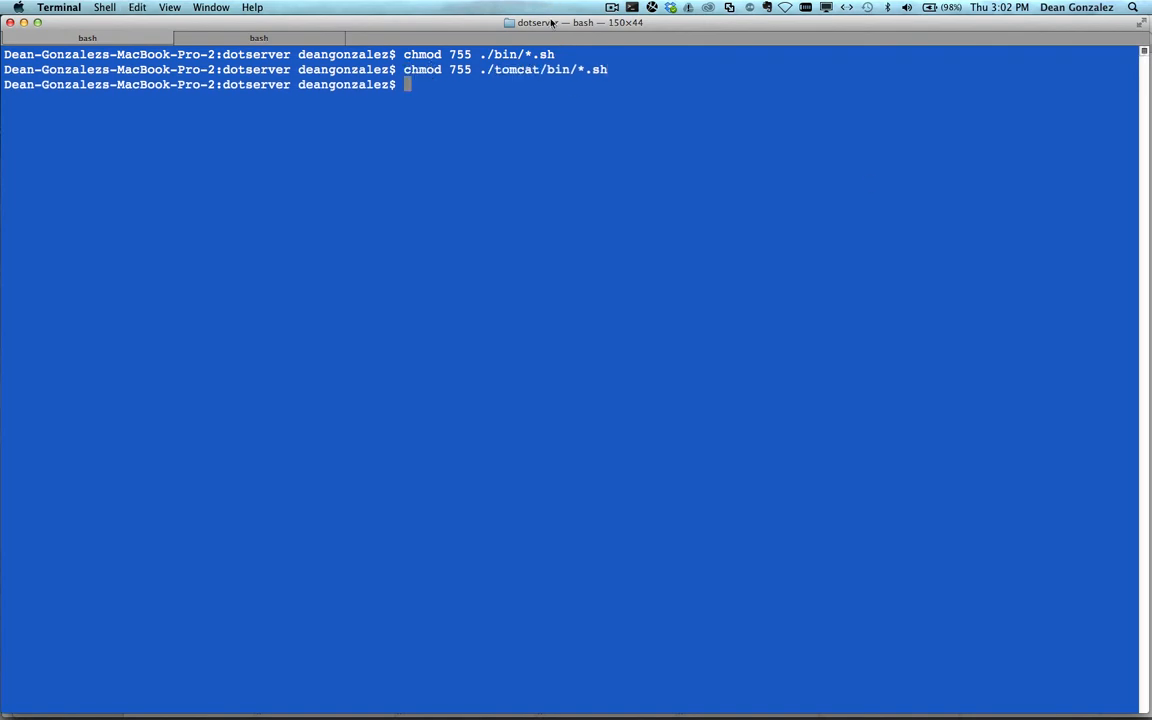
{"action": "type", "text": "./bin/startup.sh;tail -f ./tomcat/logs/dotcms.log"}
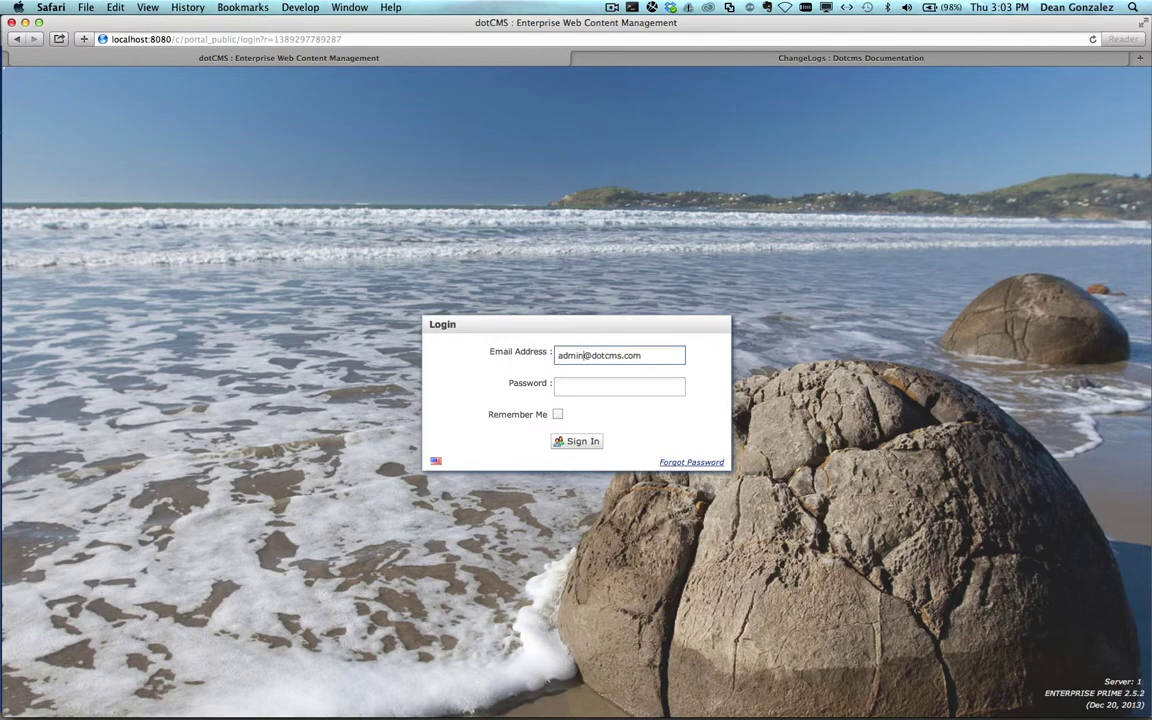
{"action": "left_click", "coordinate": [576, 442]}
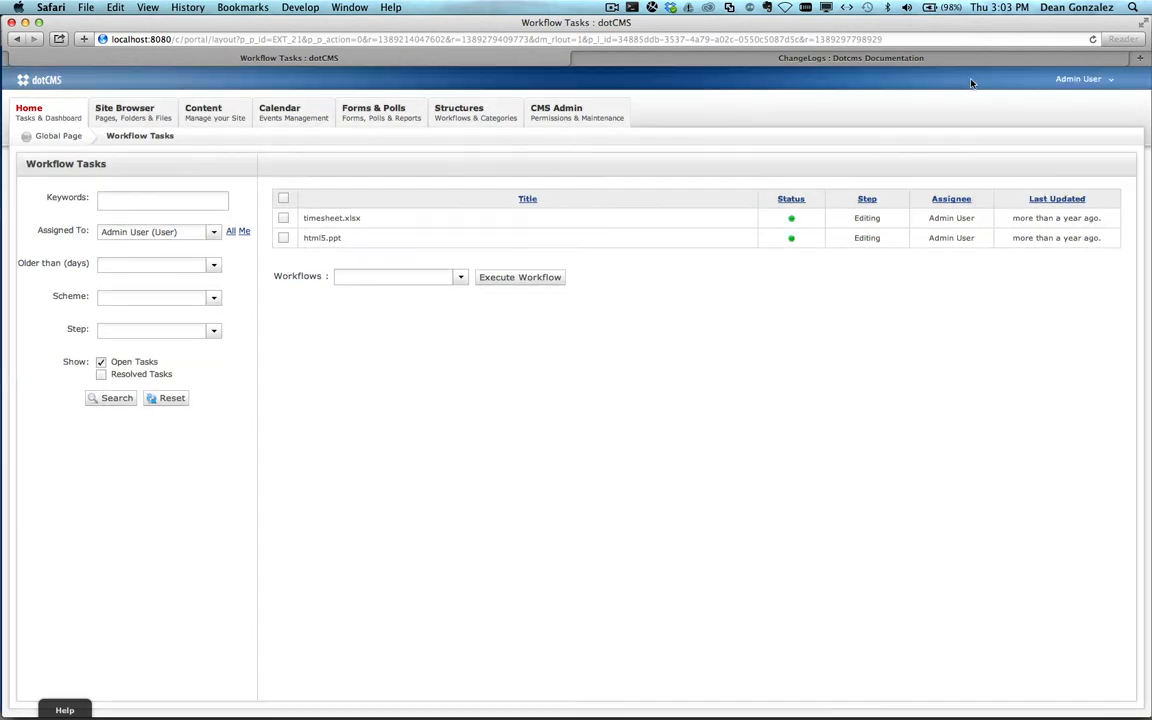
{"action": "left_click", "coordinate": [1078, 80]}
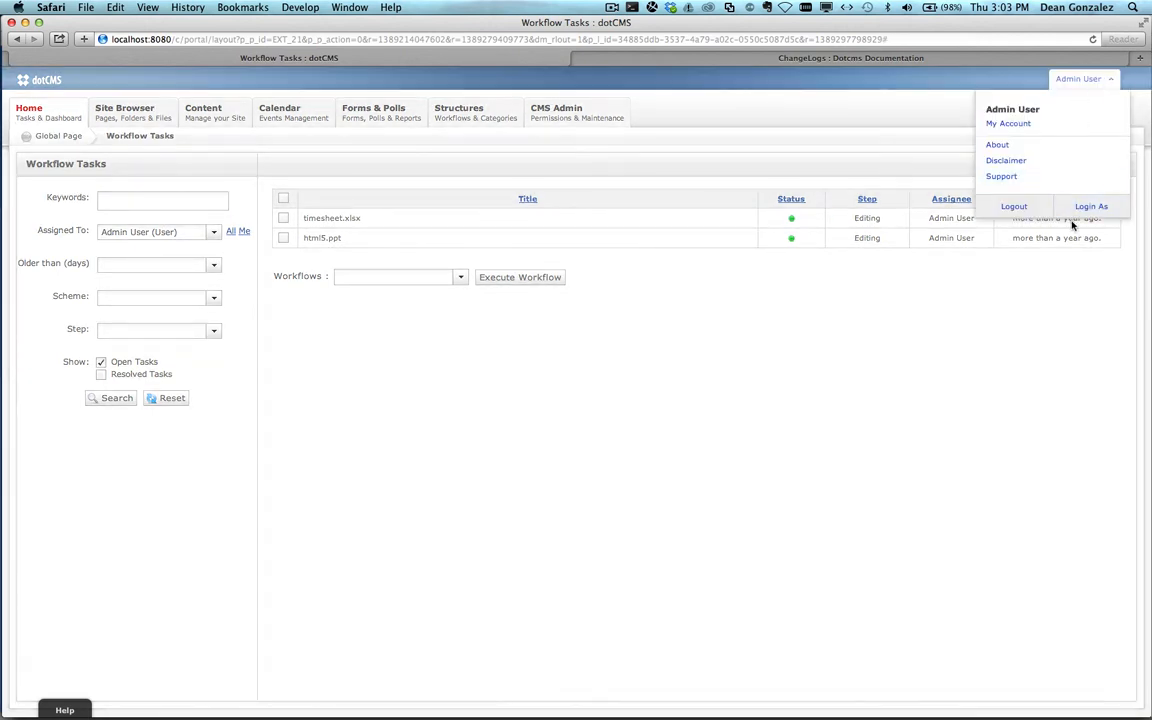
{"action": "left_click", "coordinate": [996, 144]}
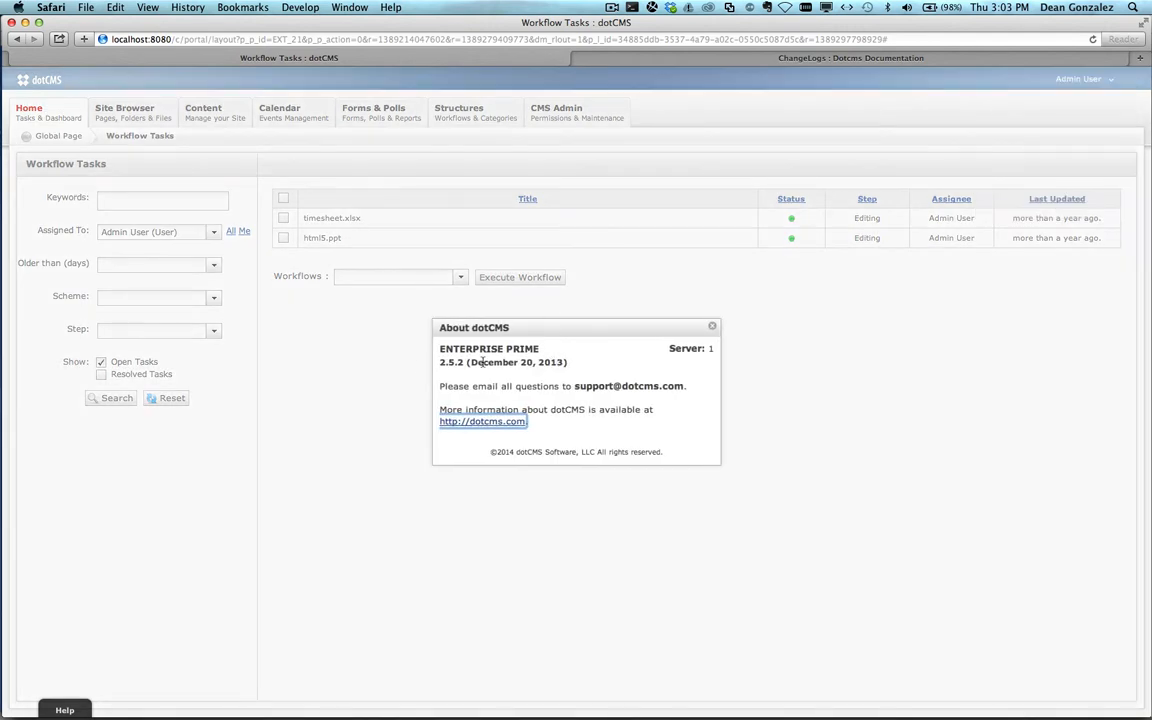
{"action": "mouse_move", "coordinate": [524, 380]}
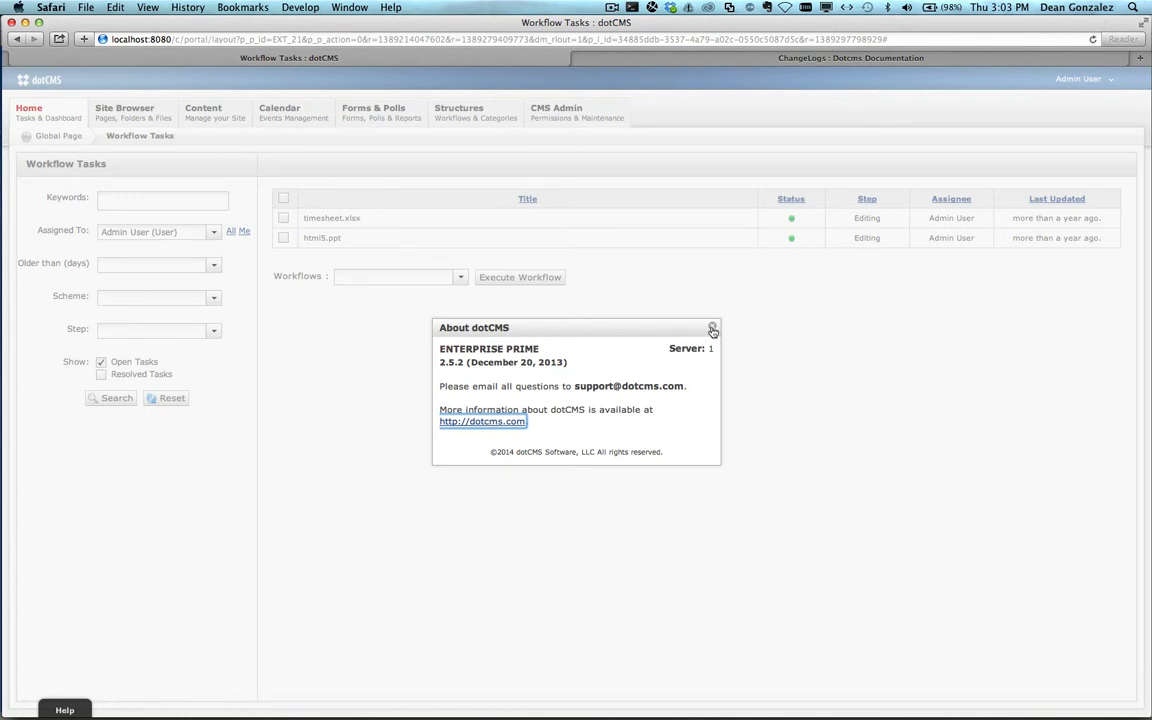
{"action": "mouse_move", "coordinate": [712, 328]}
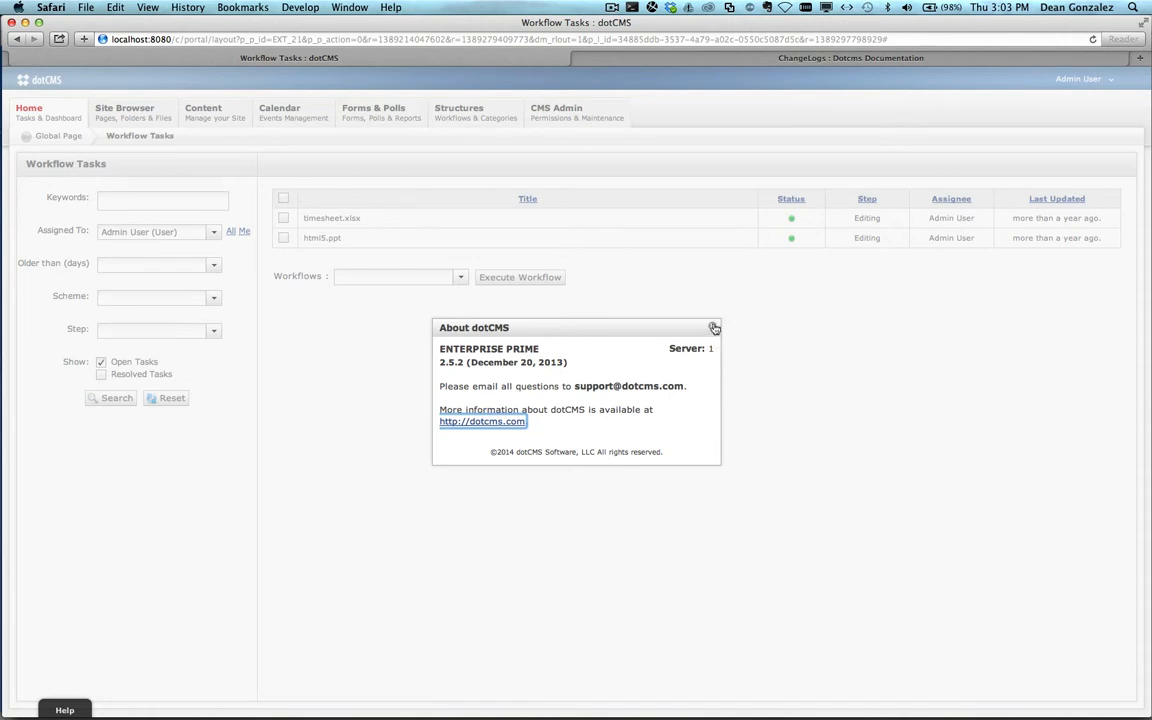
{"action": "left_click", "coordinate": [712, 328]}
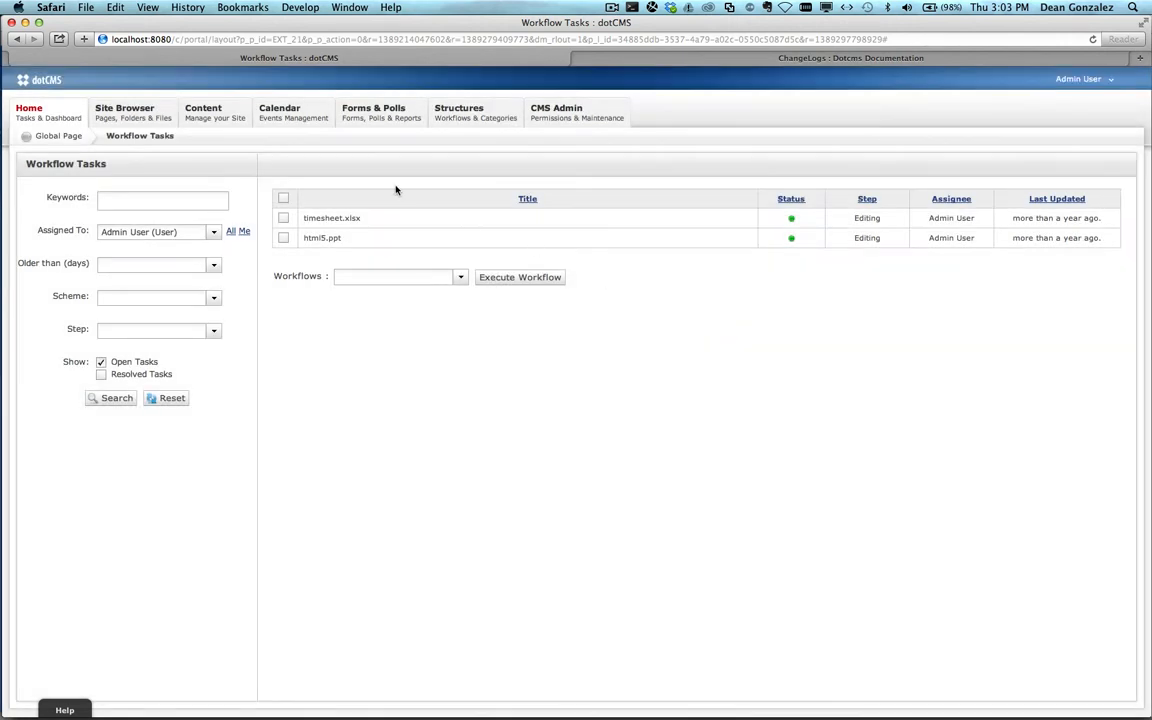